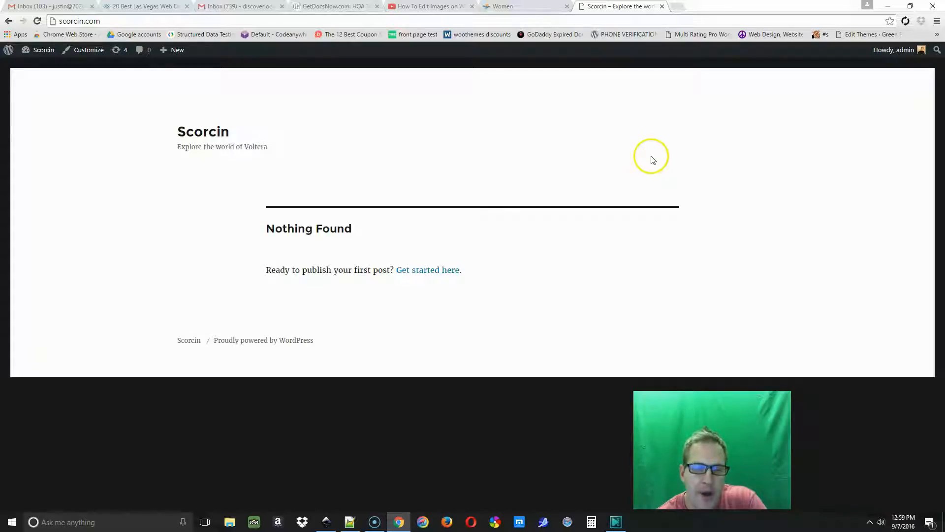
{"action": "mouse_move", "coordinate": [299, 409]}
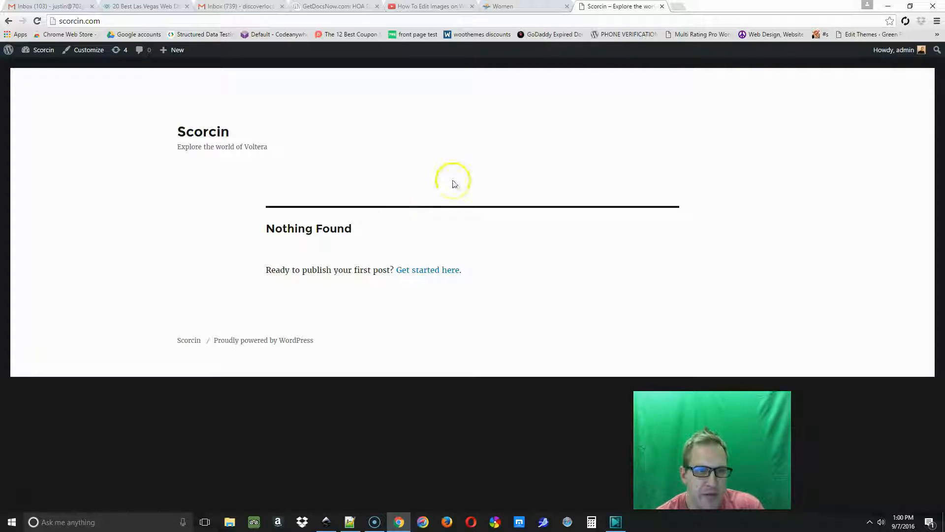
Step: Go to the Dashboard, then the Appearance > Themes page listing 11 themes, Twenty Sixteen active
{"action": "left_click", "coordinate": [36, 49]}
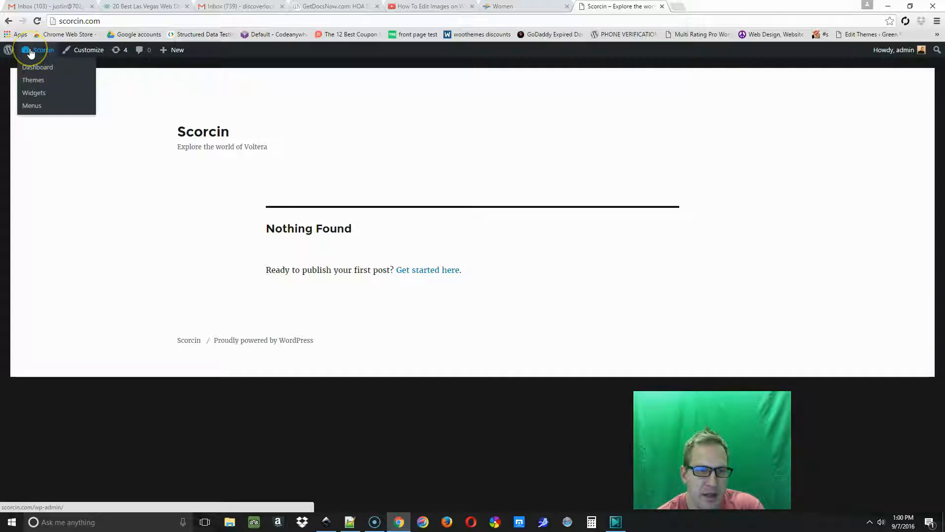
{"action": "left_click", "coordinate": [38, 67]}
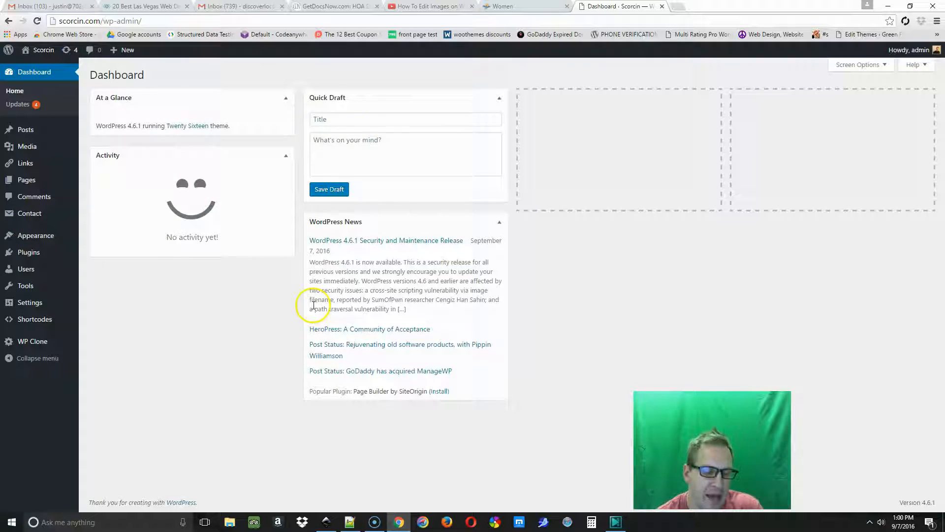
{"action": "mouse_move", "coordinate": [36, 235]}
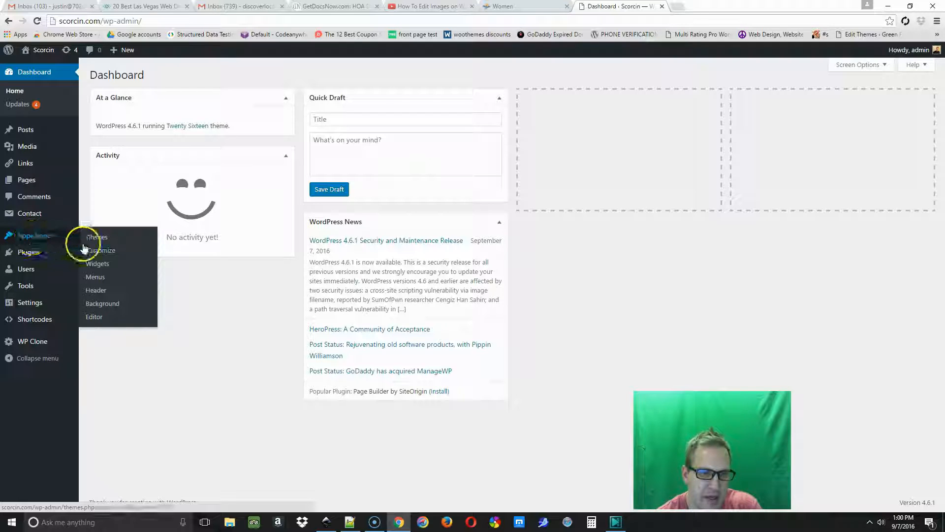
{"action": "left_click", "coordinate": [97, 236]}
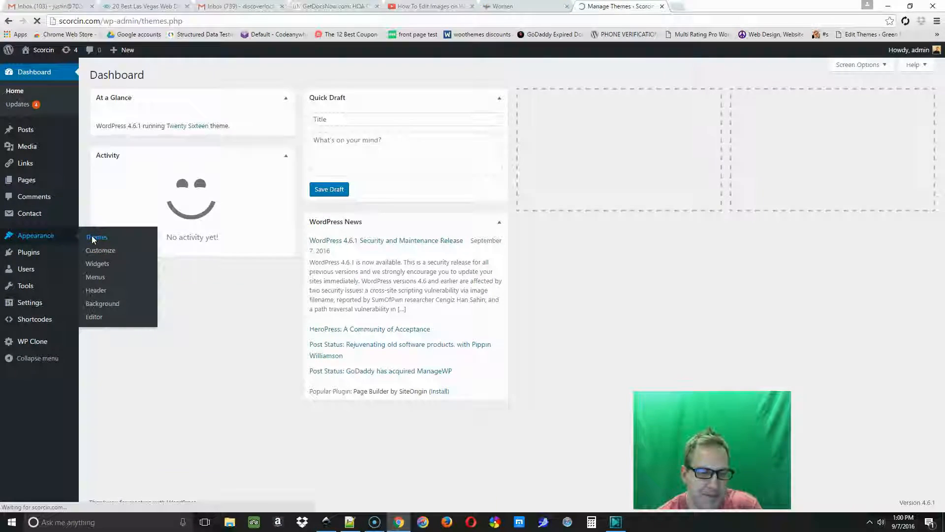
{"action": "left_click", "coordinate": [97, 238]}
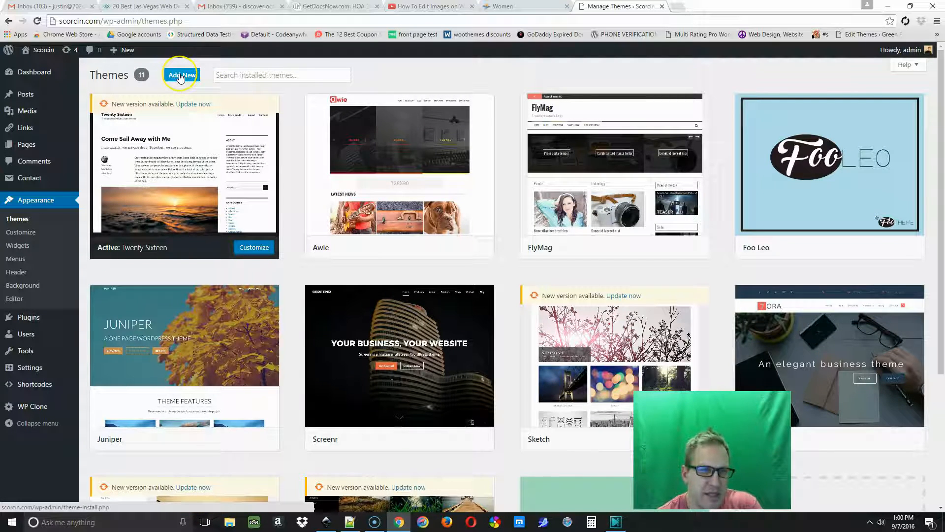
Step: Use Add New to reach the Add Themes page with the Featured themes
{"action": "left_click", "coordinate": [181, 74]}
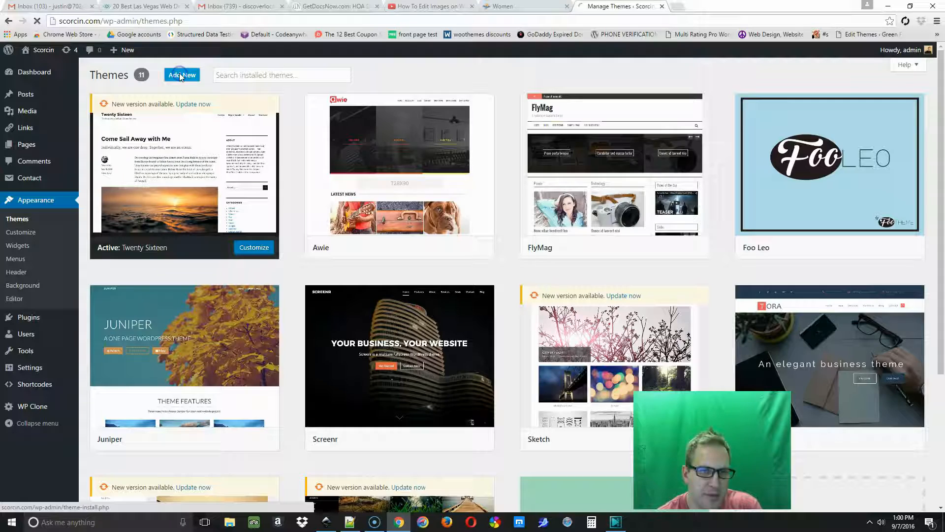
{"action": "left_click", "coordinate": [182, 75]}
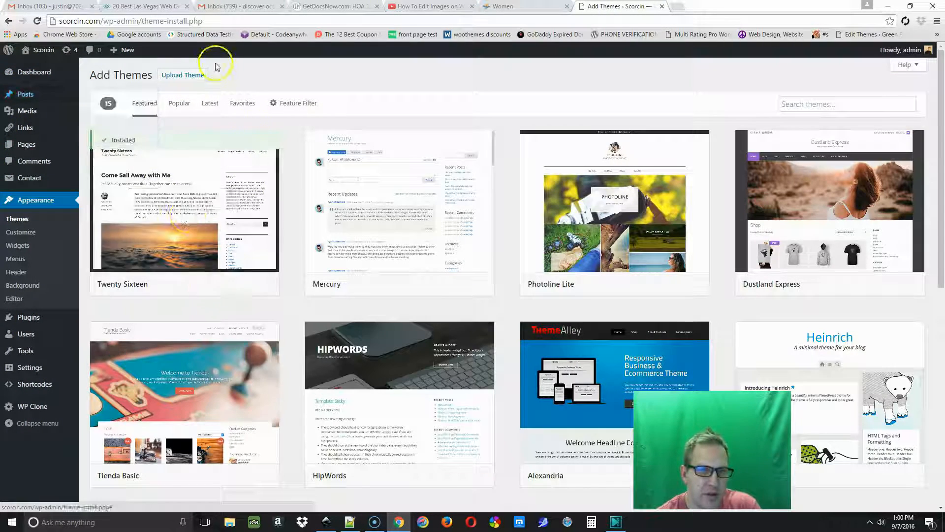
{"action": "mouse_move", "coordinate": [445, 59]}
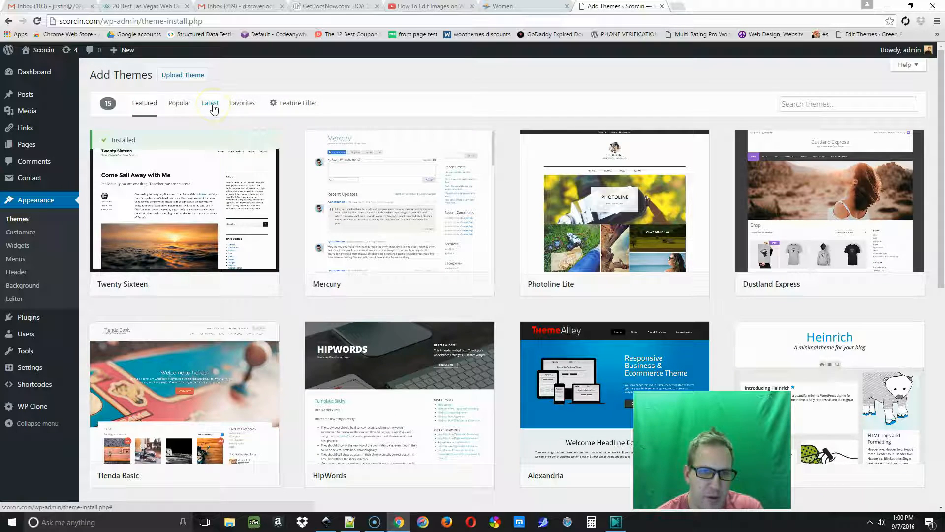
{"action": "mouse_move", "coordinate": [179, 104]}
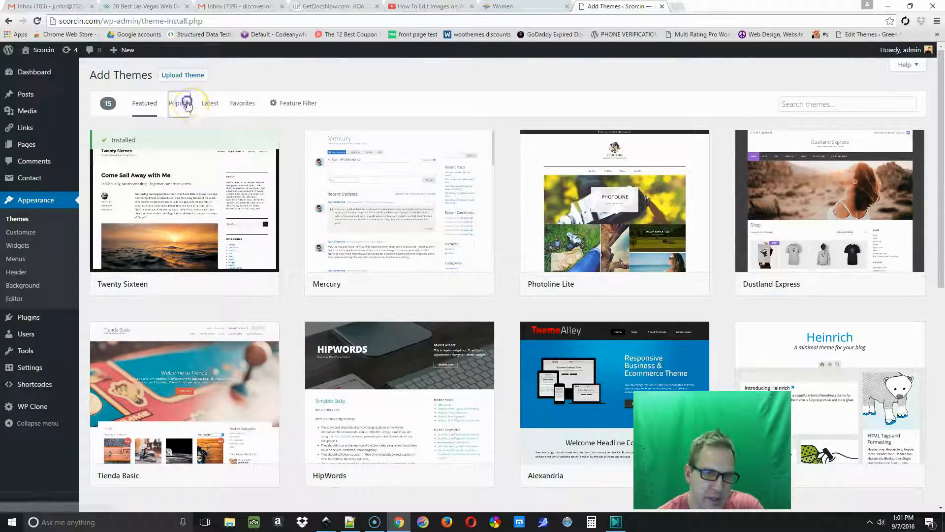
Step: Browse Popular then Latest themes, install Illdy and activate it as the site theme
{"action": "left_click", "coordinate": [179, 103]}
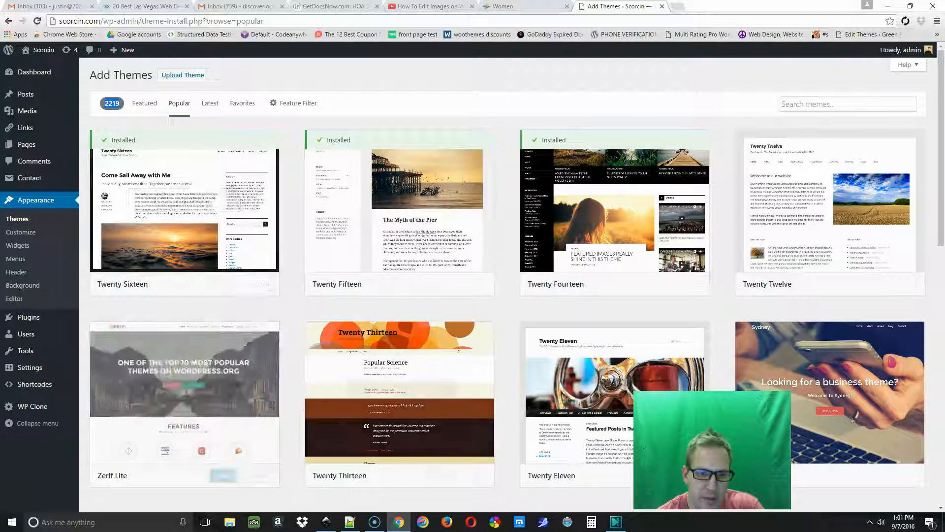
{"action": "left_click", "coordinate": [210, 103]}
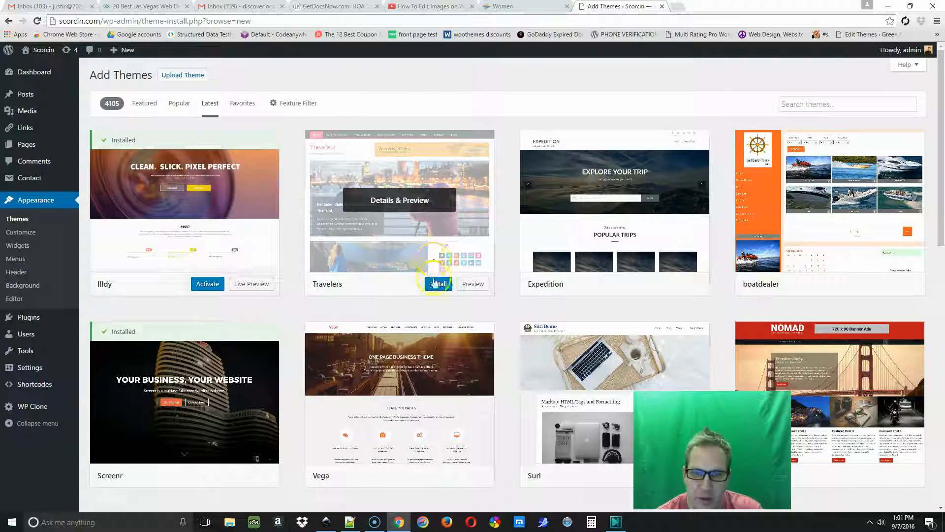
{"action": "scroll", "scroll_direction": "down", "scroll_amount": 3}
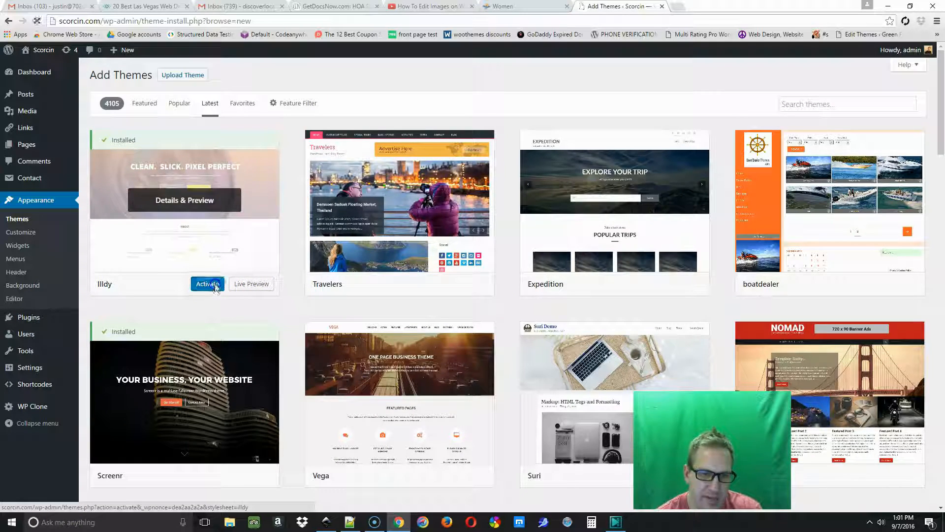
{"action": "left_click", "coordinate": [207, 283]}
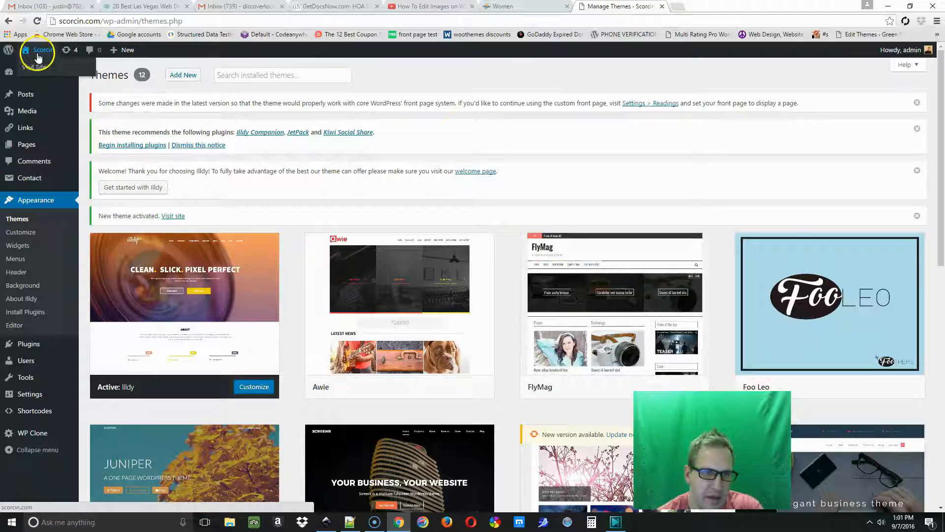
Step: Visit the Scorcin front end now rendered in Illdy with its Archives header
{"action": "left_click", "coordinate": [38, 51]}
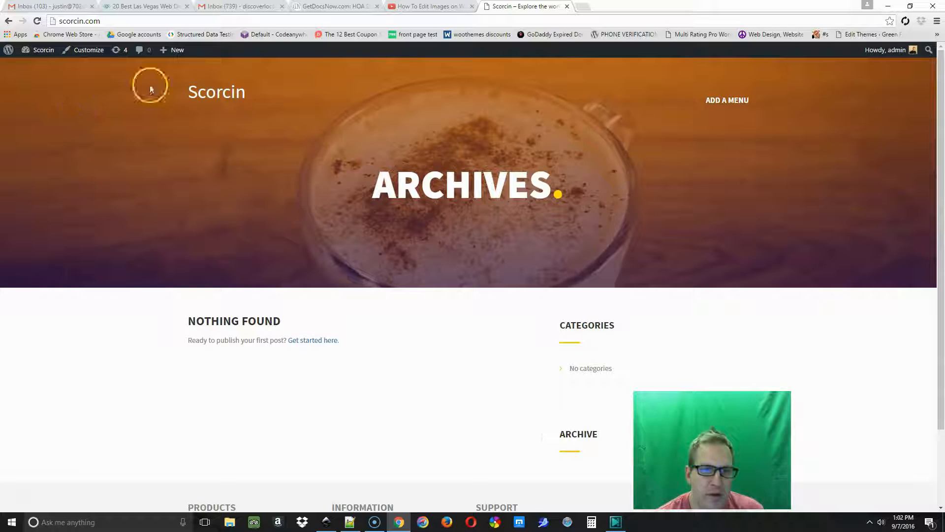
{"action": "mouse_move", "coordinate": [730, 115]}
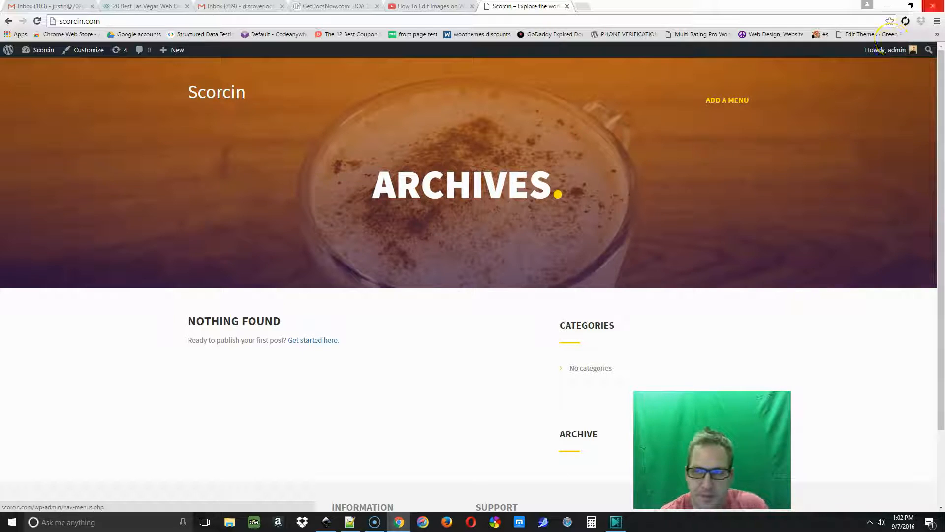
{"action": "left_click", "coordinate": [218, 94]}
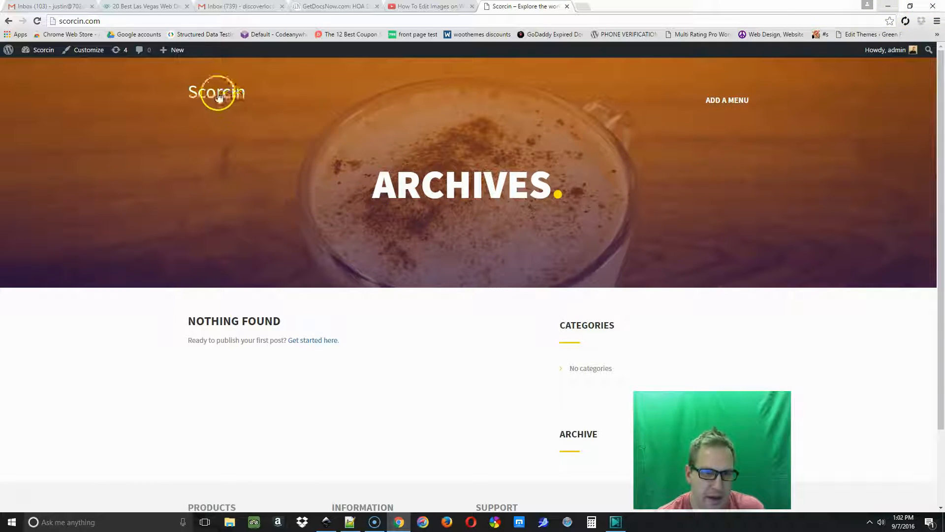
{"action": "mouse_move", "coordinate": [756, 72]}
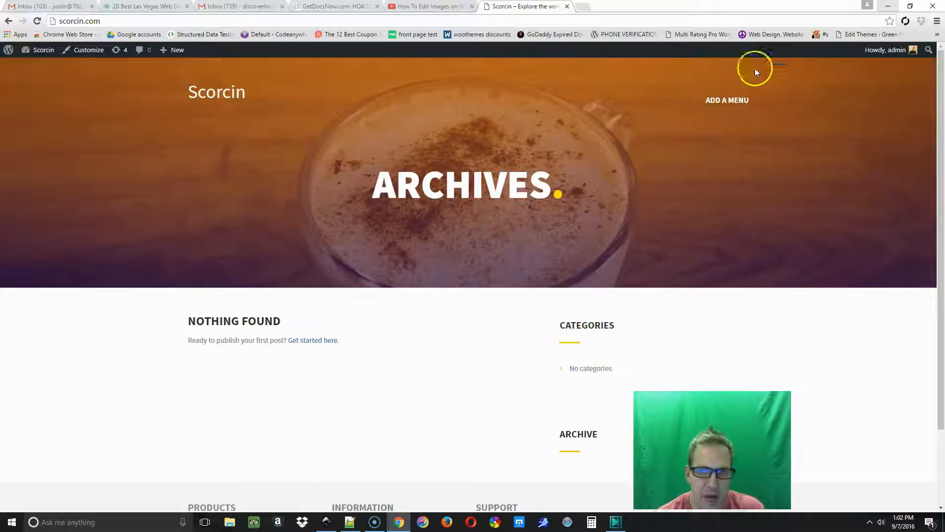